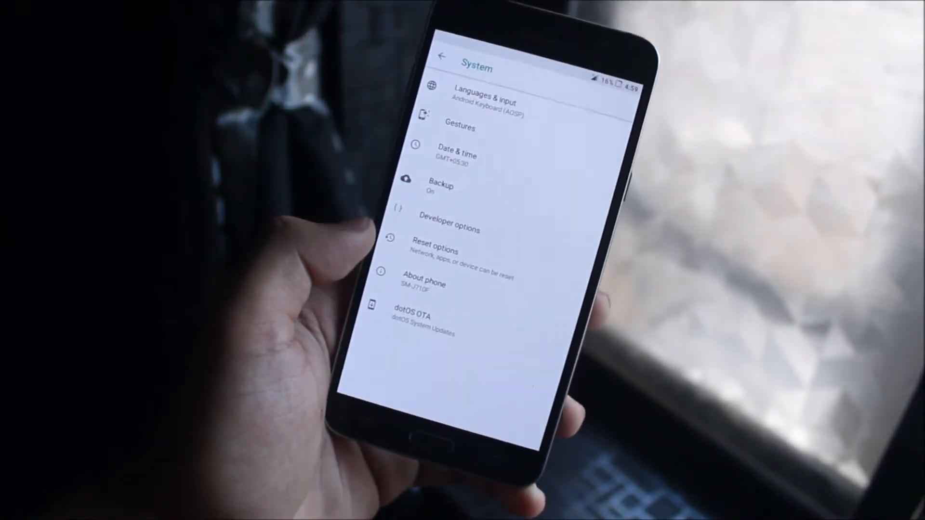
Go back from System to the main Settings list and scroll through Battery to System.
left_click(425, 282)
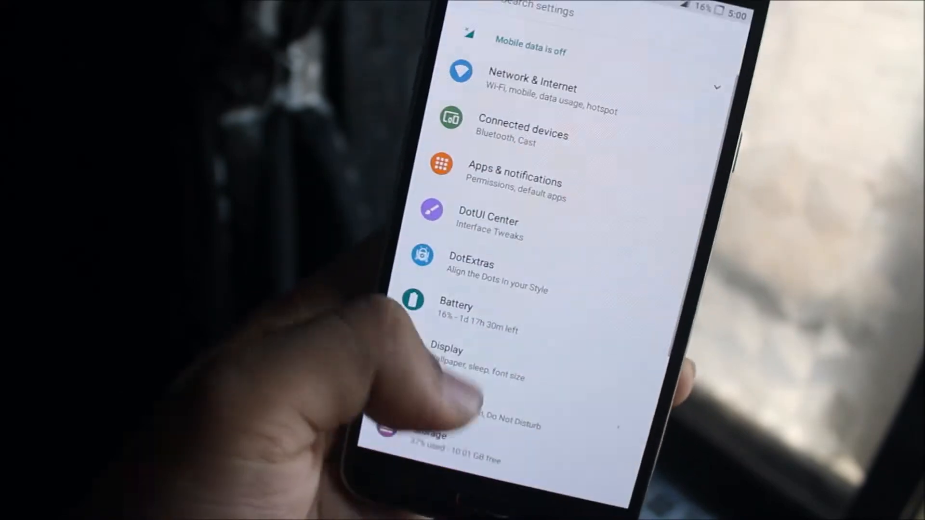
scroll("down", 3)
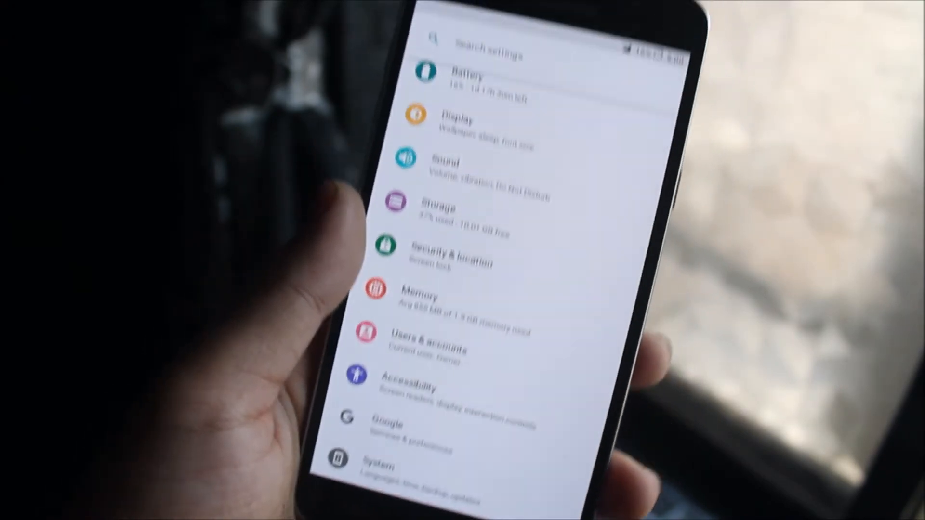